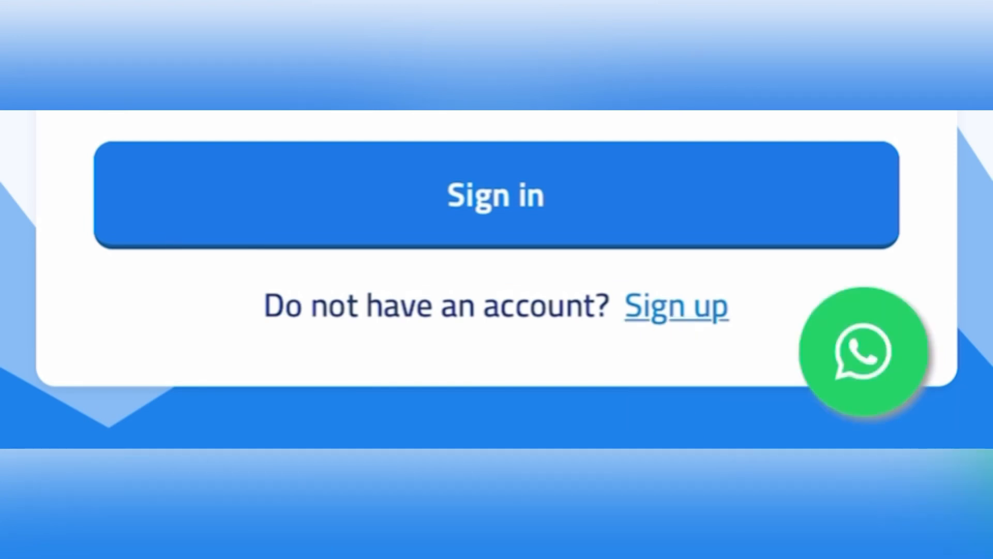
# View the registration form, then reach the New order page with Category and Service fields
pyautogui.click(675, 306)
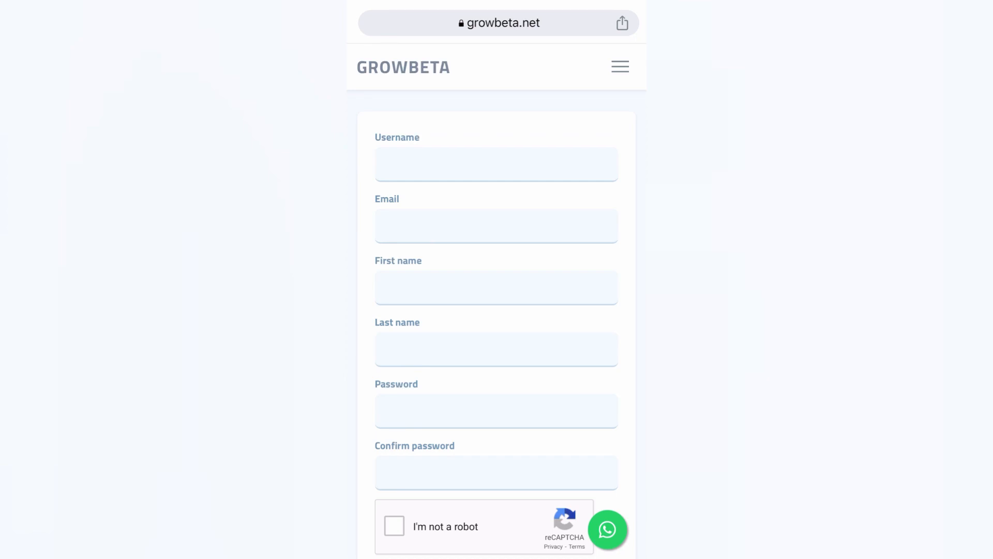
pyautogui.scroll(-3)
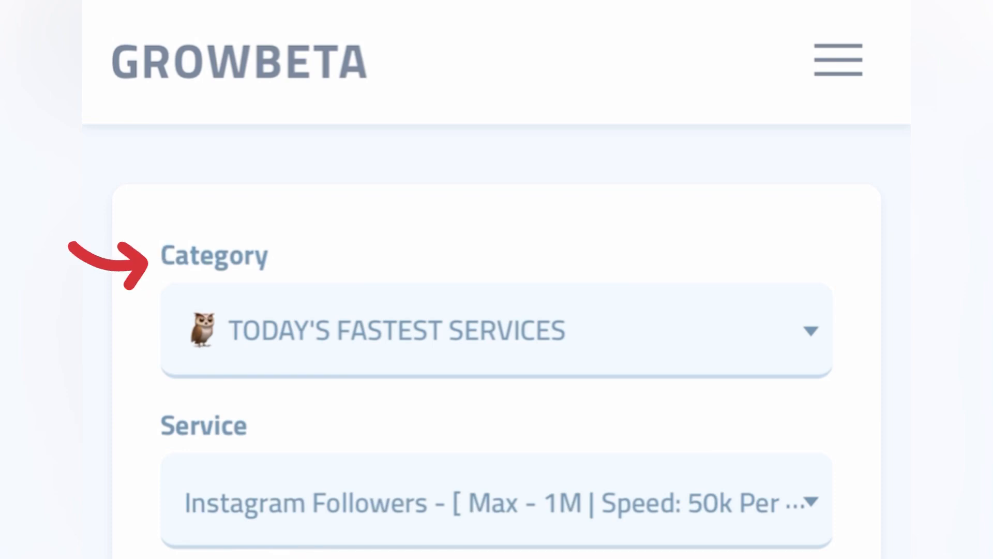
# Choose Audiomack as the order category
pyautogui.click(496, 330)
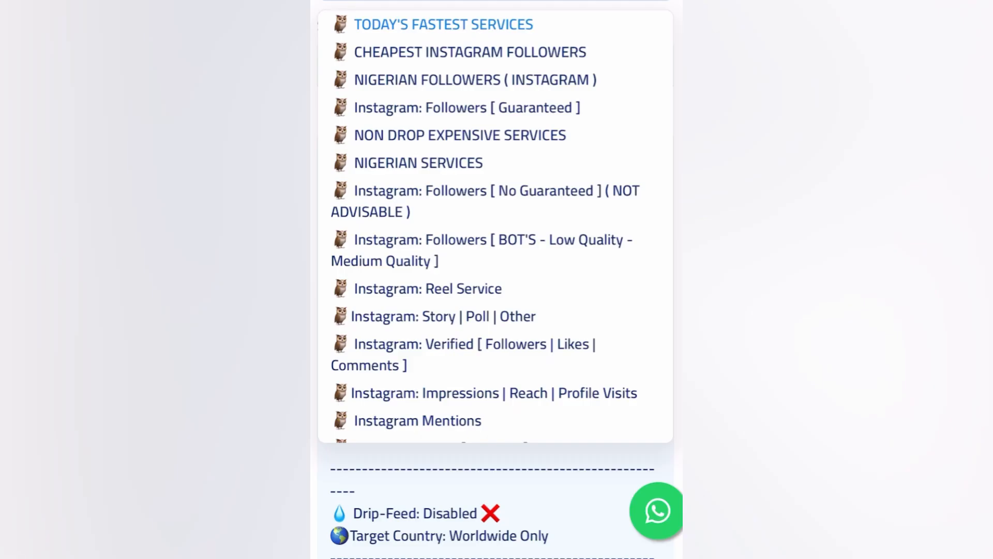
pyautogui.scroll(-3)
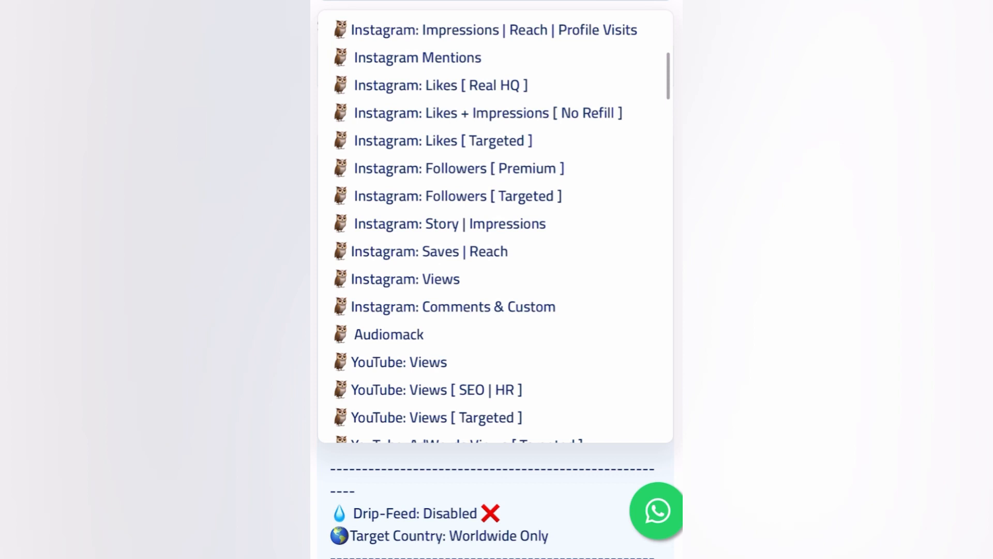
pyautogui.scroll(-3)
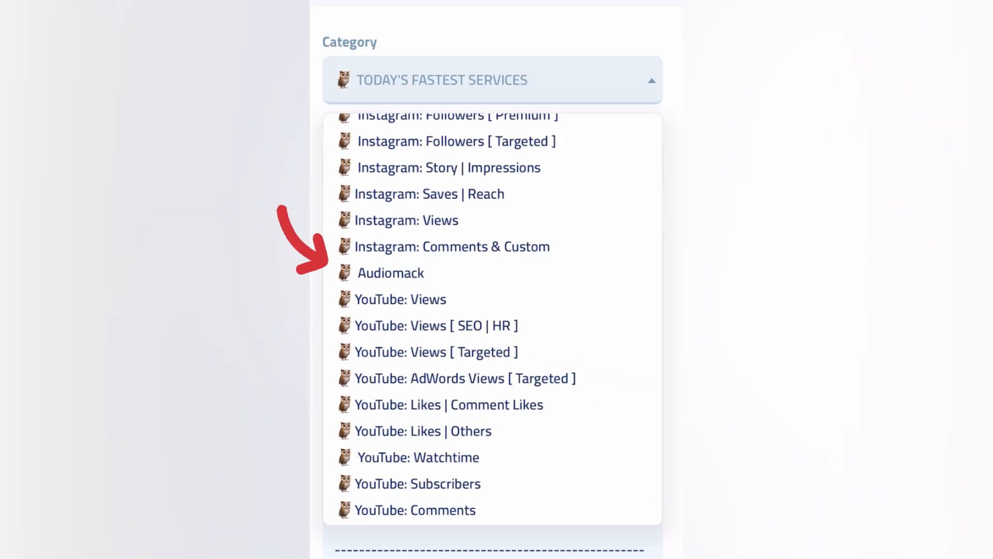
pyautogui.click(390, 273)
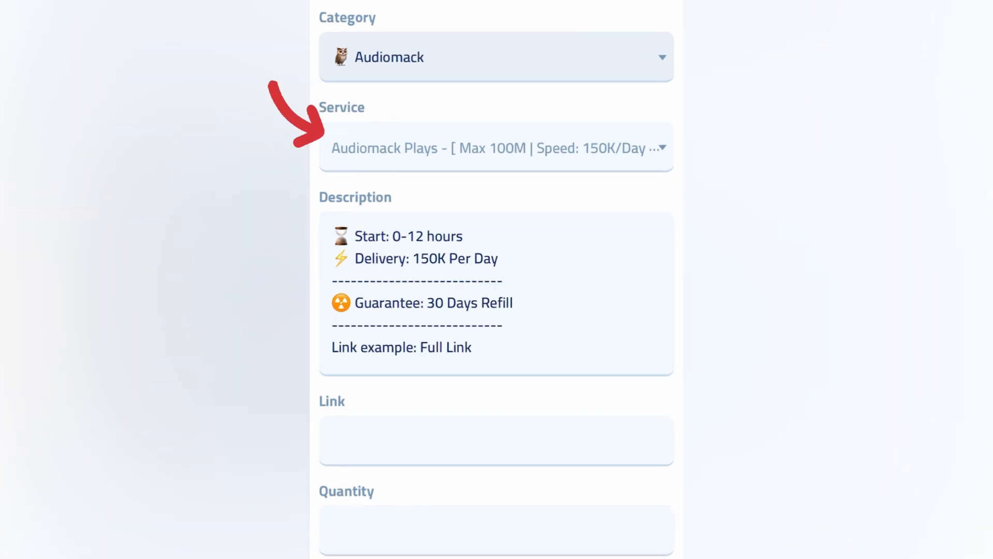
# Choose Audiomack Streams ( NIGERIA ) as the service
pyautogui.click(495, 147)
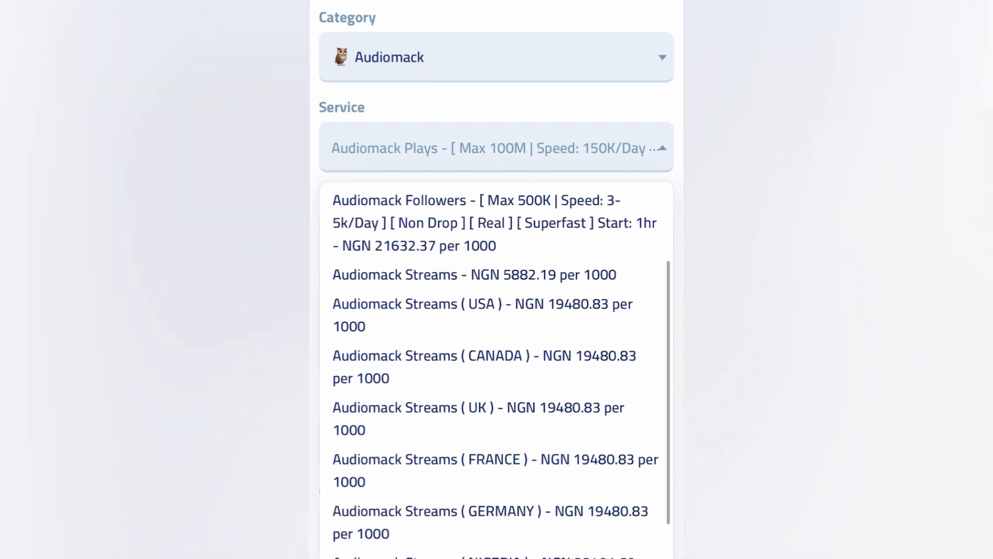
pyautogui.scroll(-3)
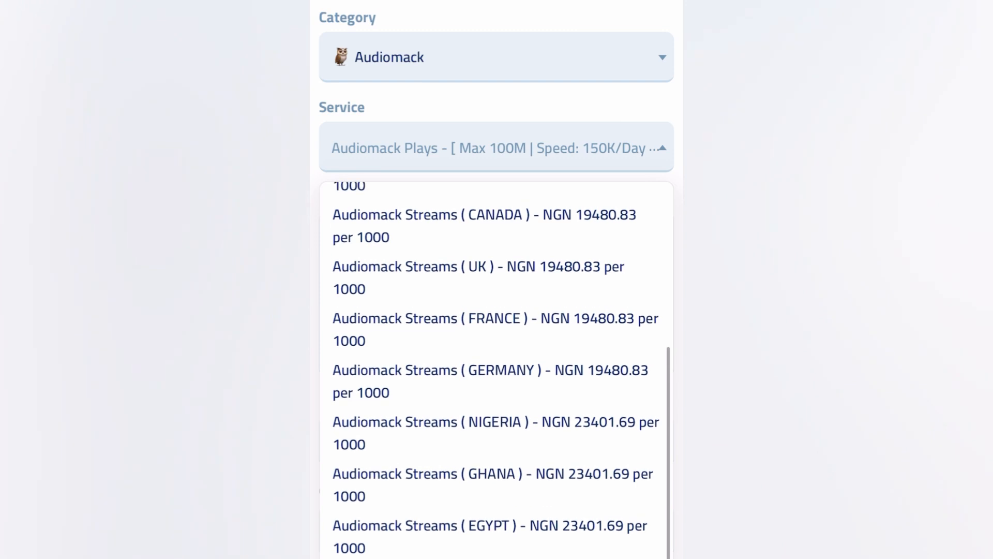
pyautogui.scroll(-3)
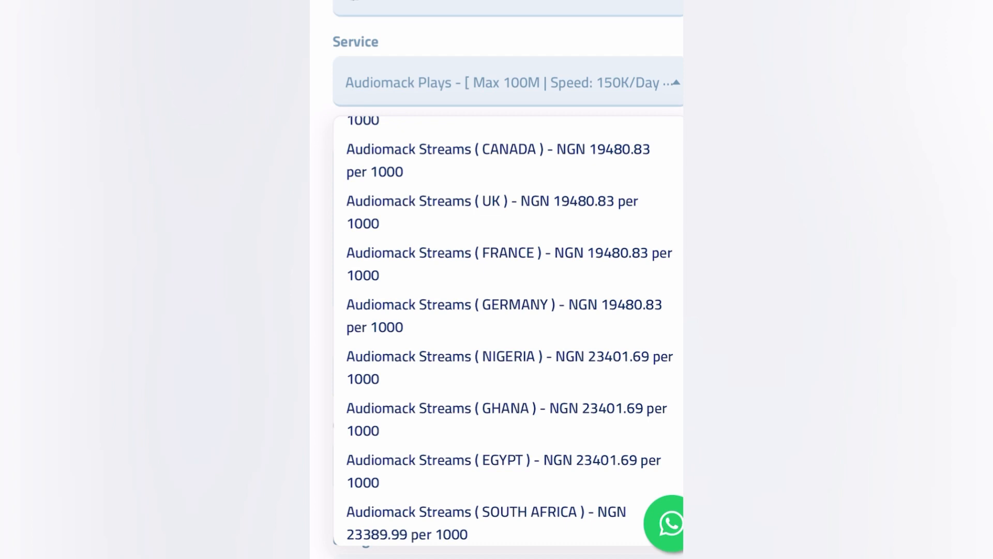
pyautogui.click(509, 366)
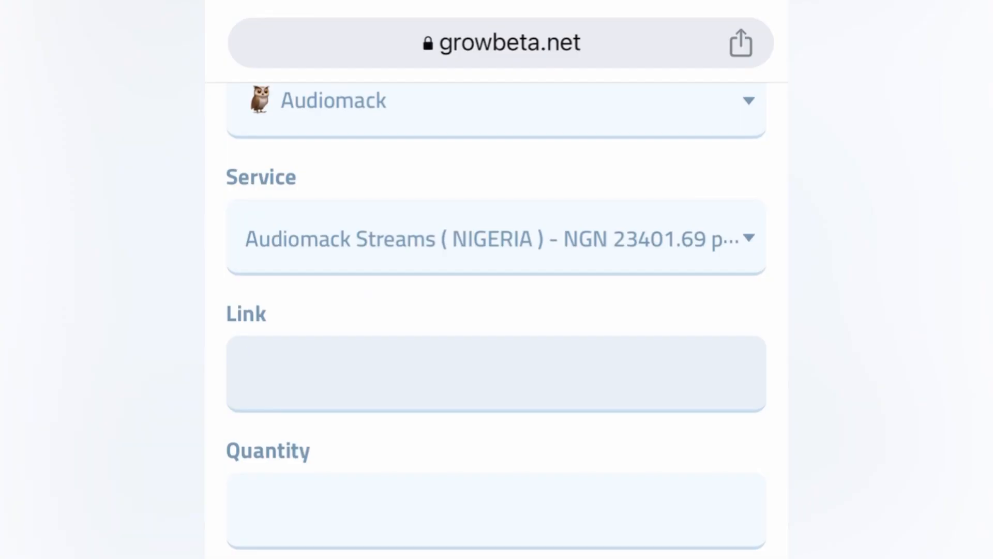
# Set the quantity to 1000, showing an NGN 23401.69 charge, then bring up the site menu
pyautogui.click(495, 373)
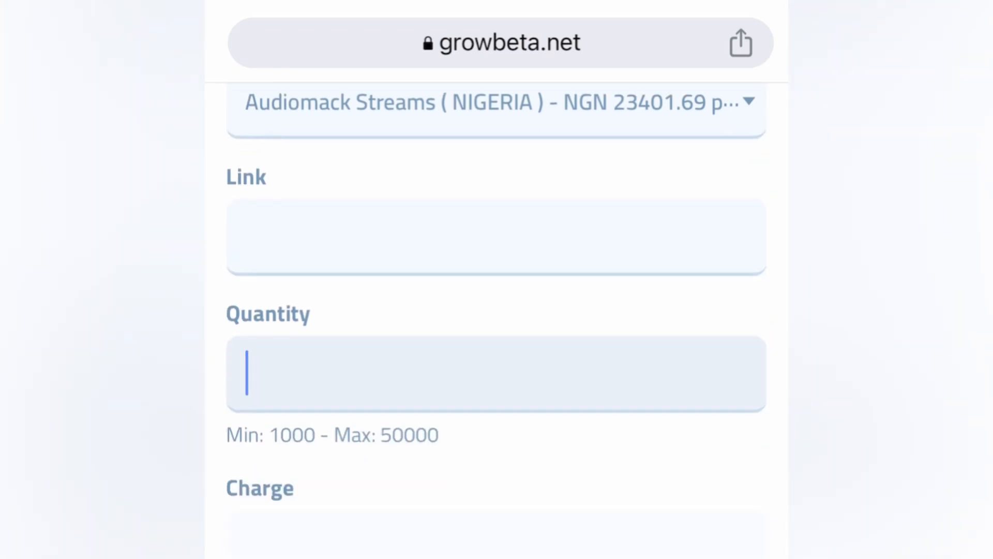
pyautogui.write('10000')
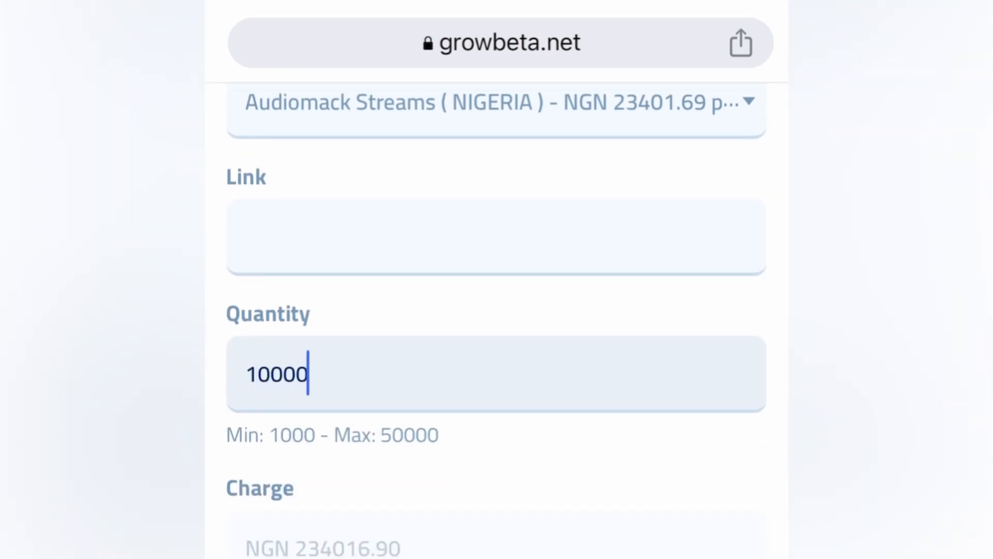
pyautogui.press('Backspace')
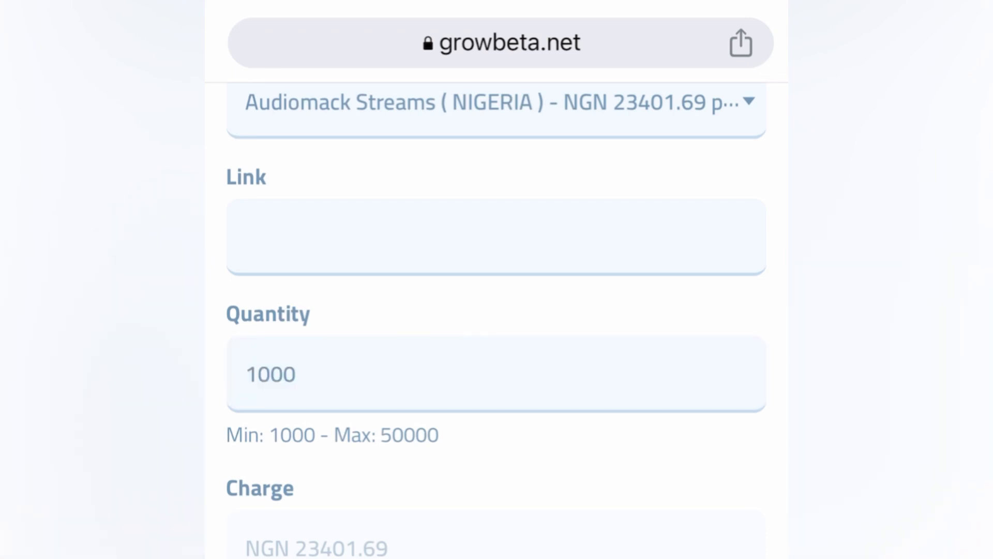
pyautogui.scroll(-3)
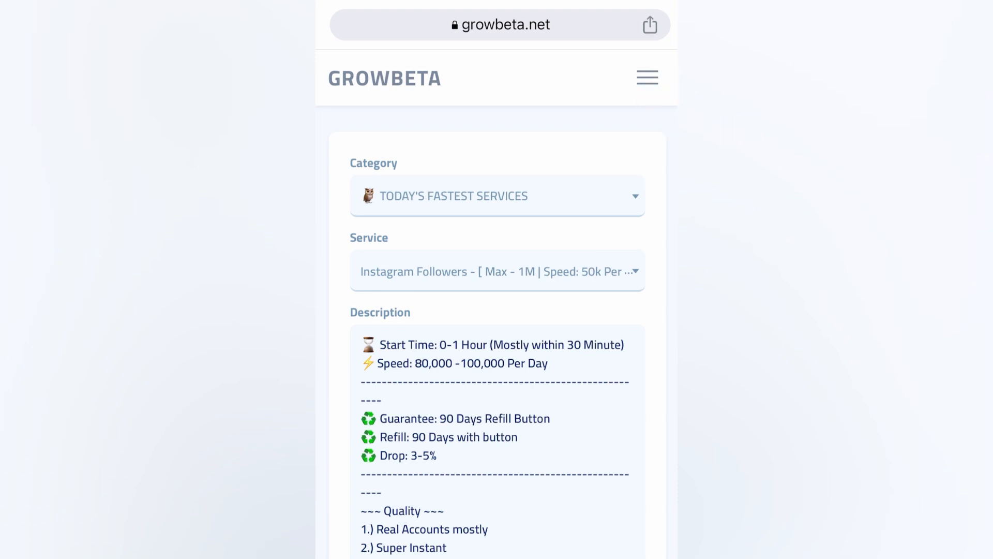
pyautogui.click(647, 77)
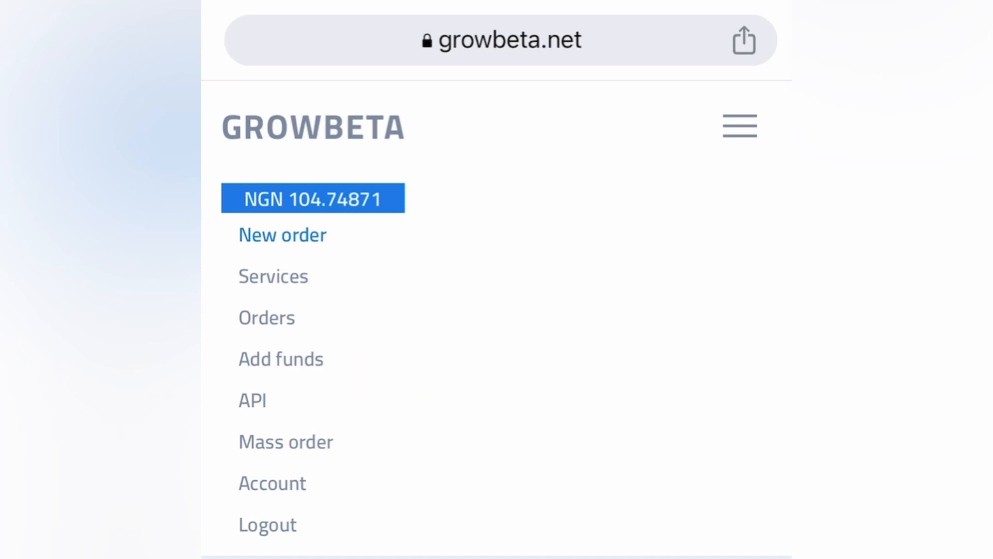
# Add funds of 1000 via Flutterwave and submit the payment
pyautogui.click(281, 359)
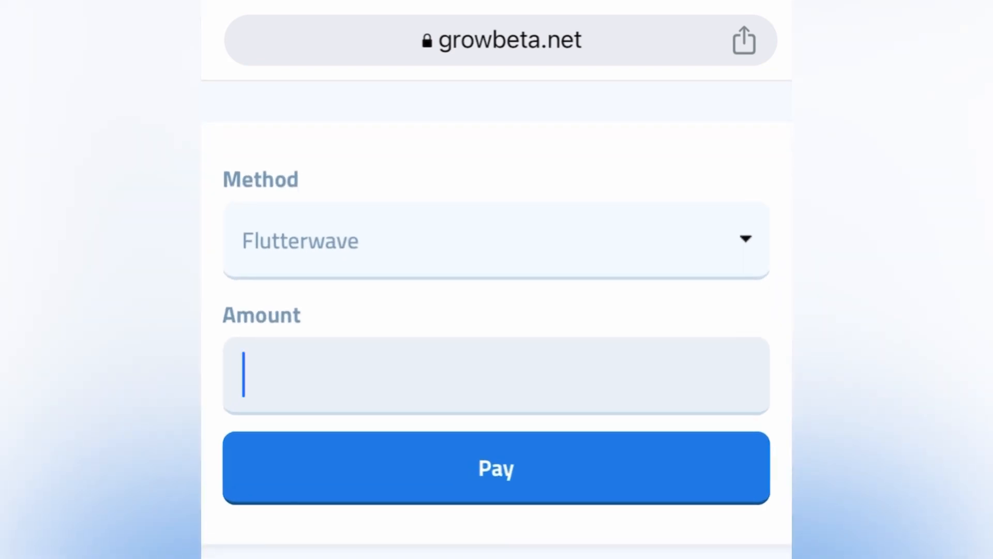
pyautogui.write('1000')
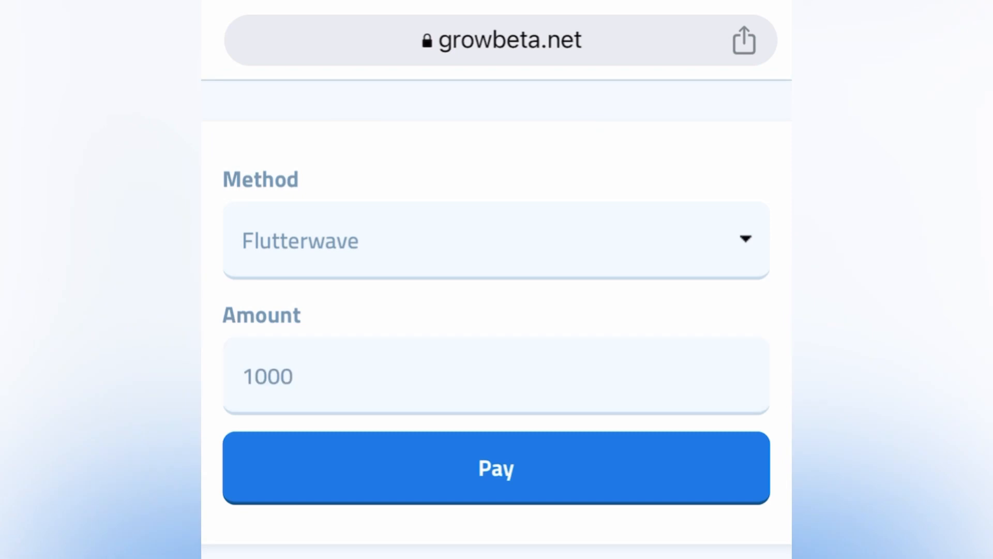
pyautogui.click(495, 467)
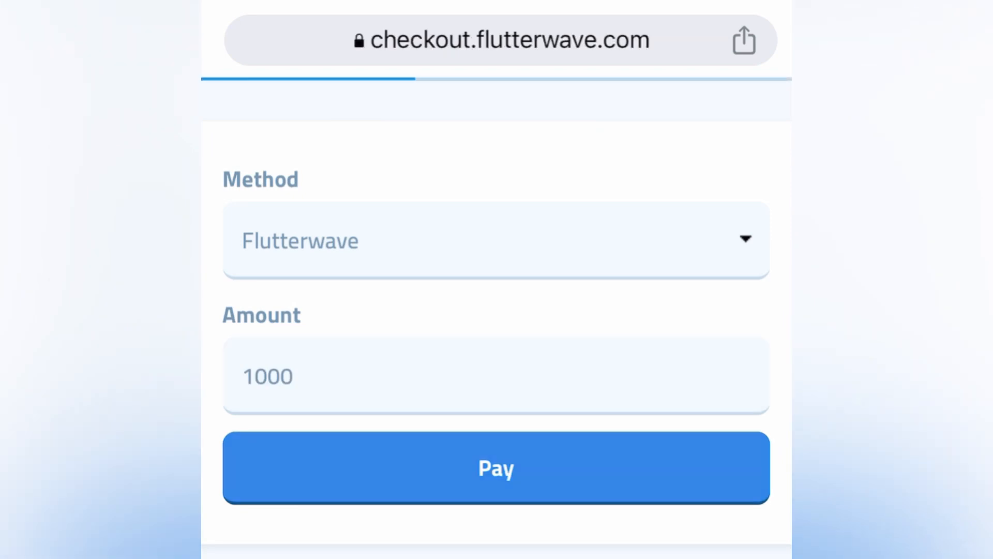
# Select card payment for NGN 1,000, showing empty card number, expiry and CVV fields
pyautogui.click(495, 467)
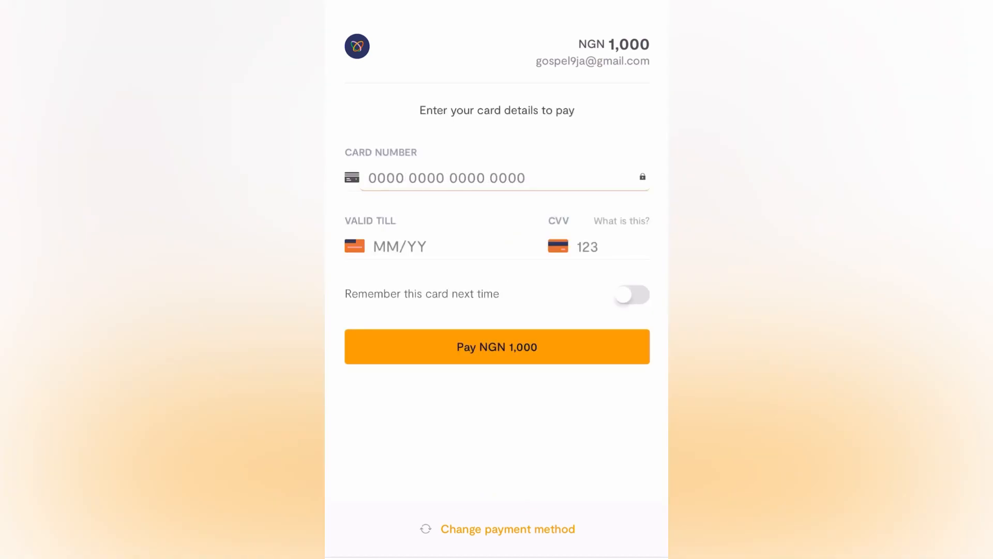
pyautogui.scroll(-3)
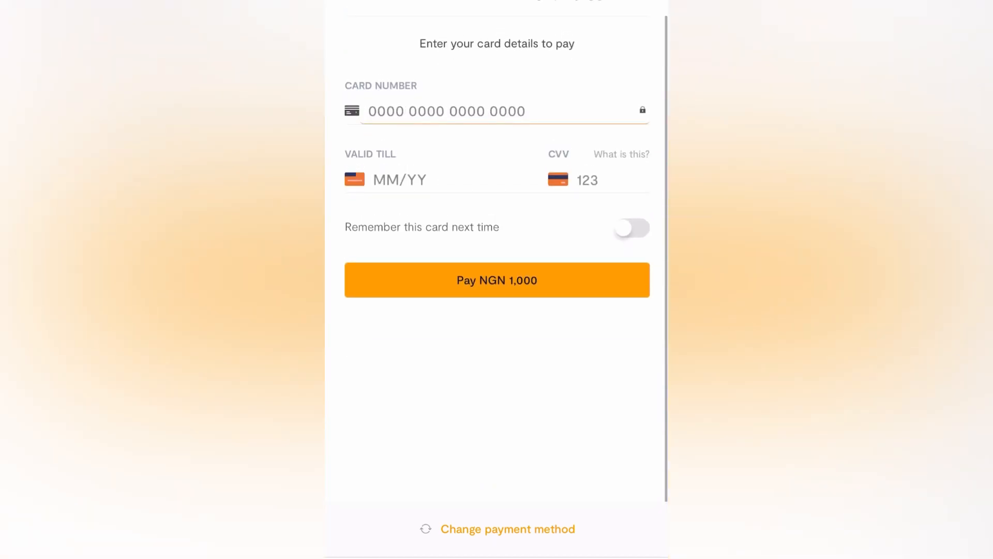